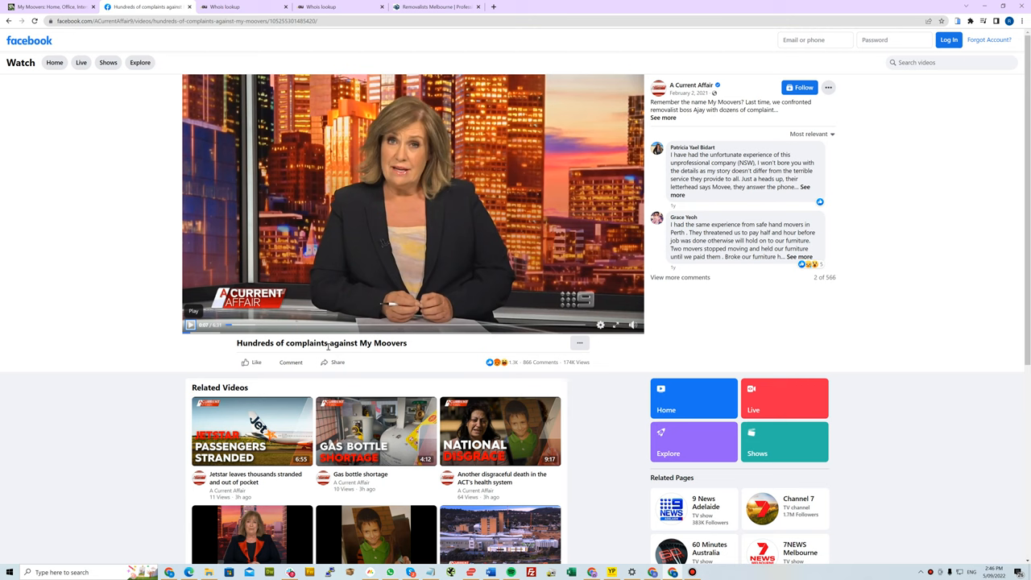
mouse_move(277, 371)
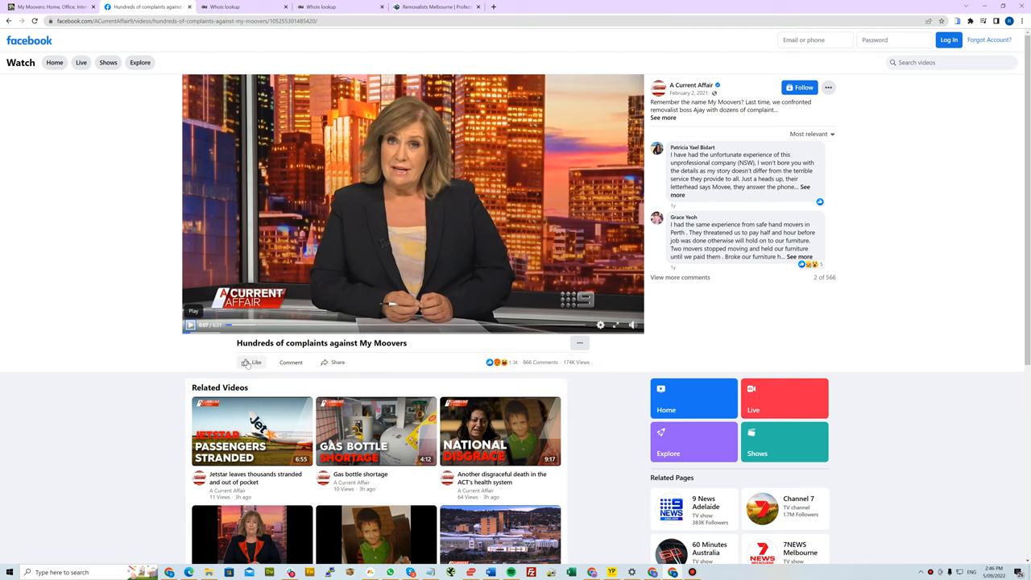
mouse_move(232, 358)
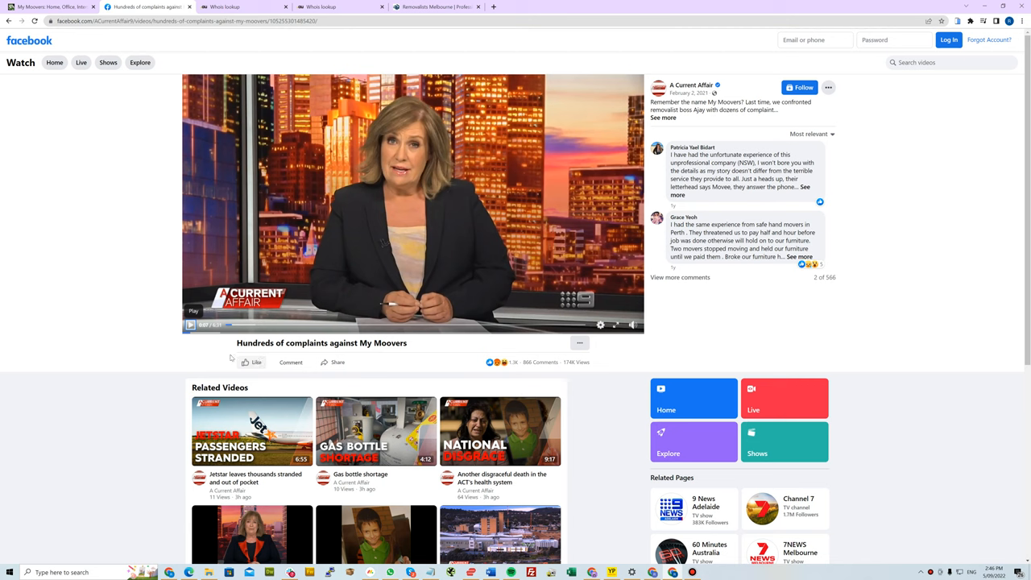
mouse_move(229, 234)
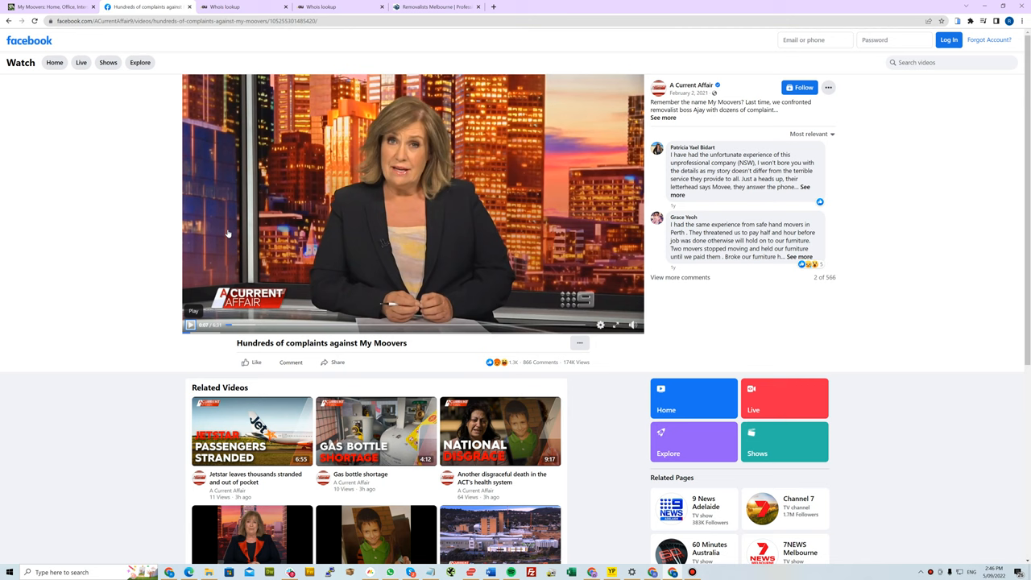
mouse_move(374, 262)
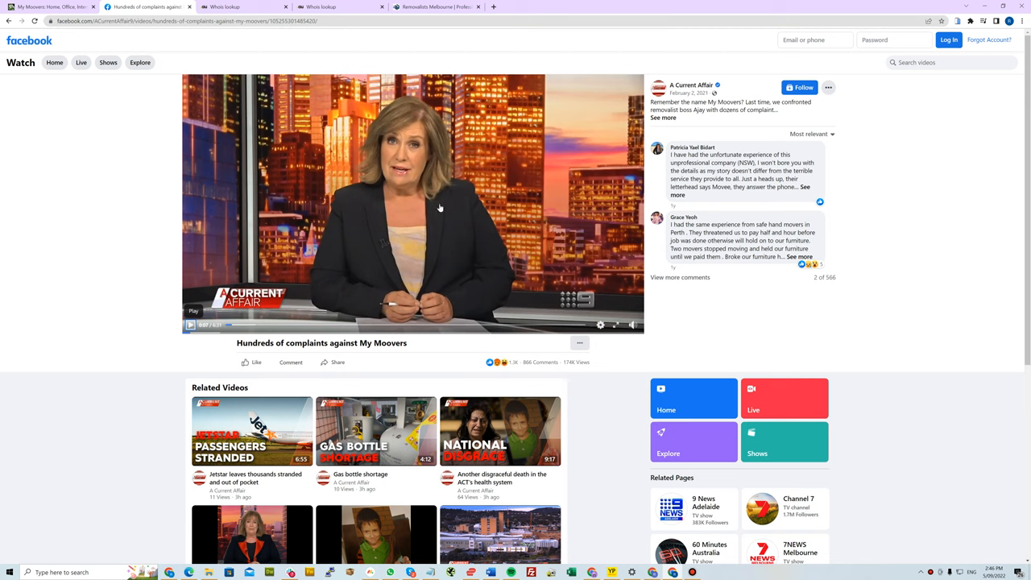
mouse_move(463, 16)
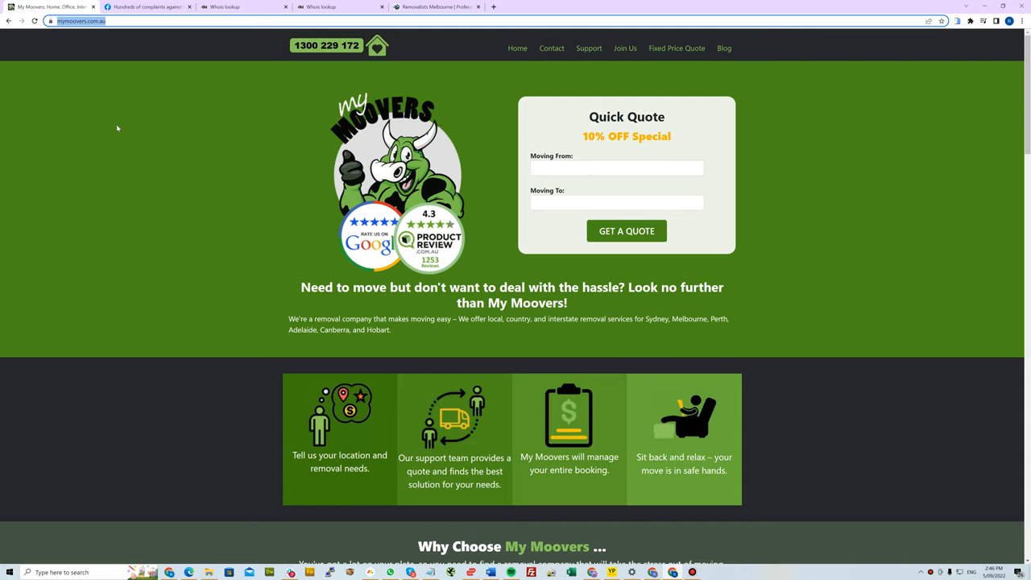
mouse_move(413, 332)
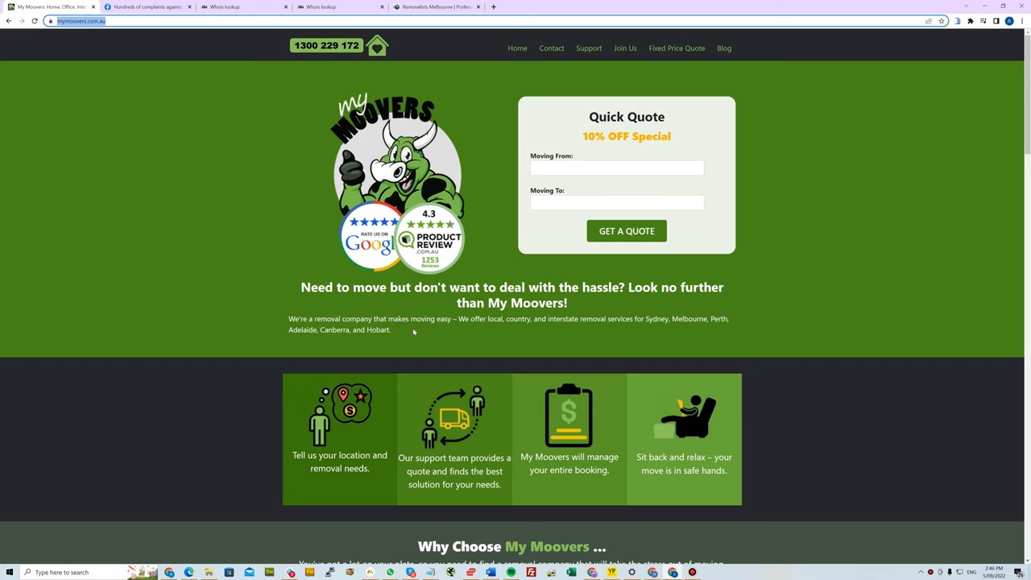
Skim down and back up the My Moovers homepage, then move to the Movers Buddy tab
scroll(down, 3)
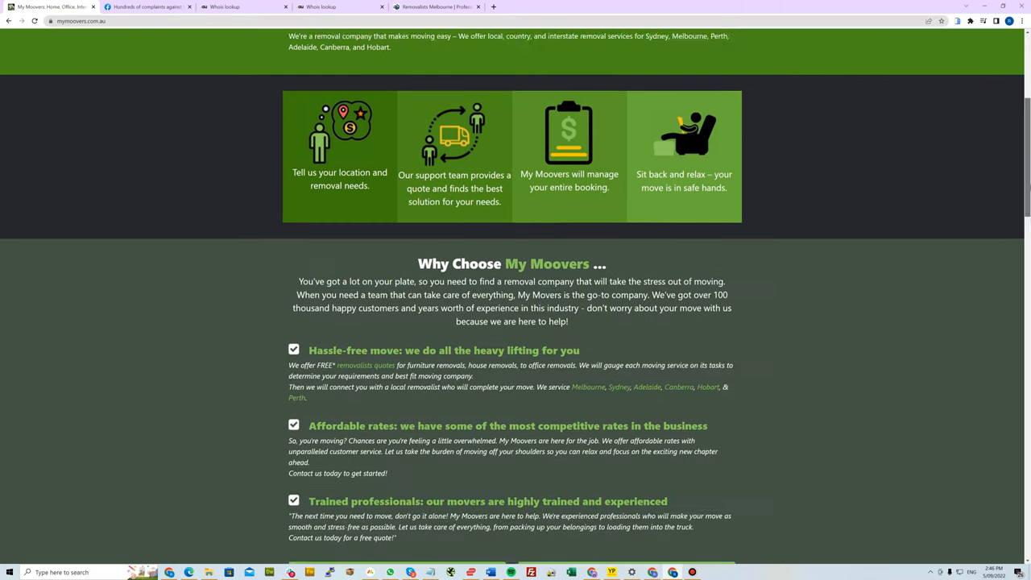
scroll(up, 3)
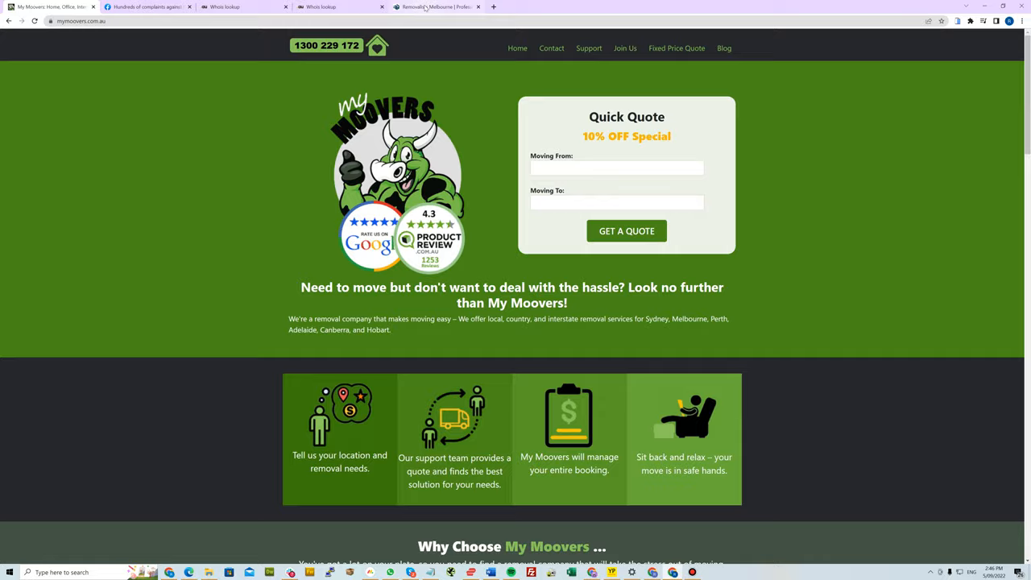
click(435, 7)
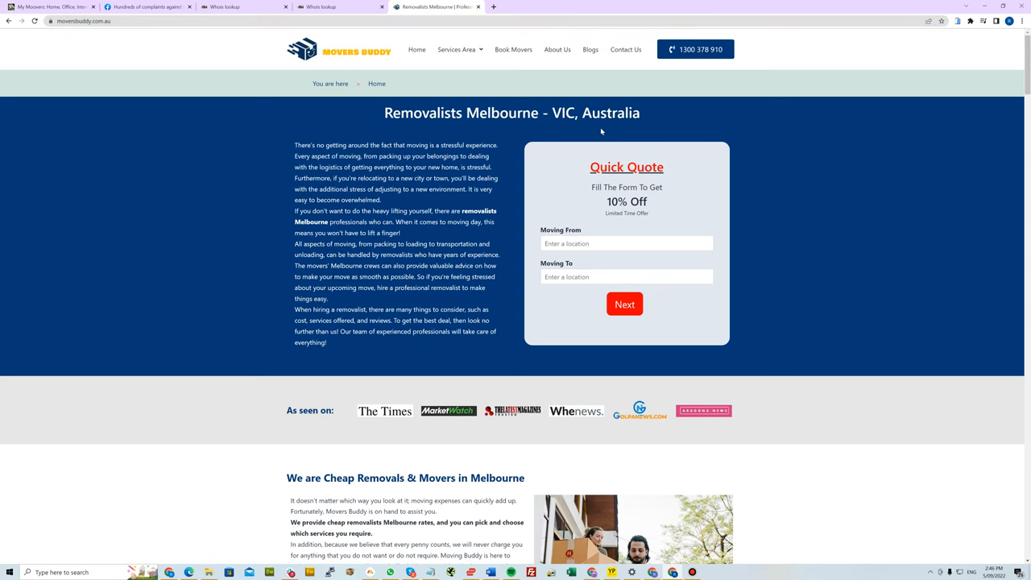
Start a new browser tab showing the Google search page
click(242, 7)
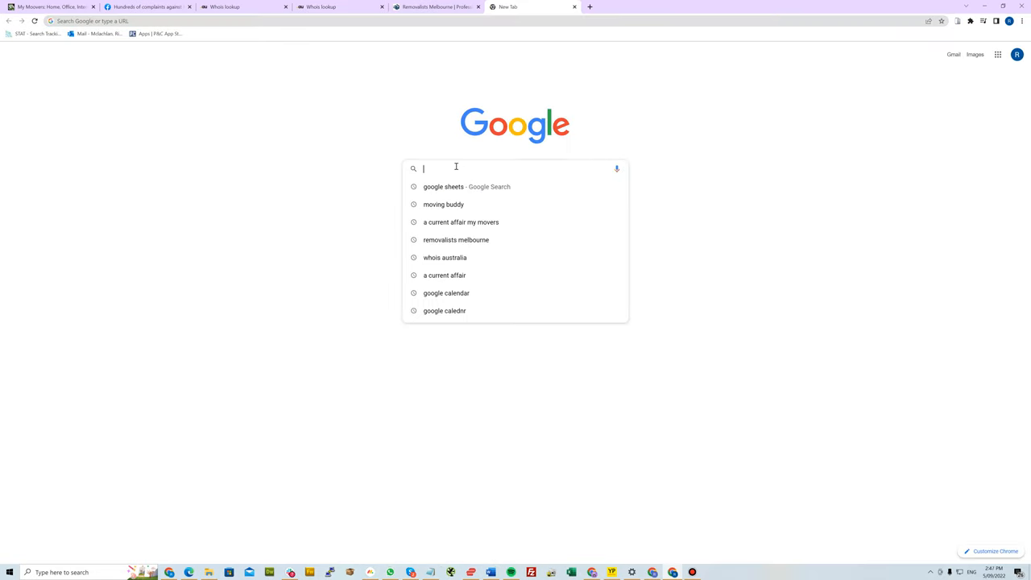
Search Google for 'melbourne removalists' and choose the moversbuddy.com.au result
text(melbourne removalists)
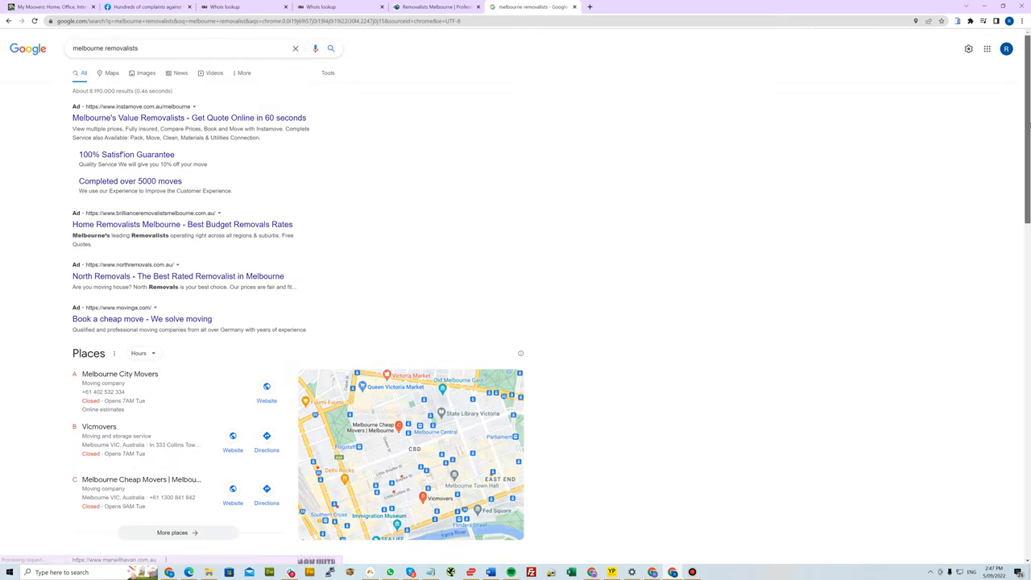
scroll(down, 3)
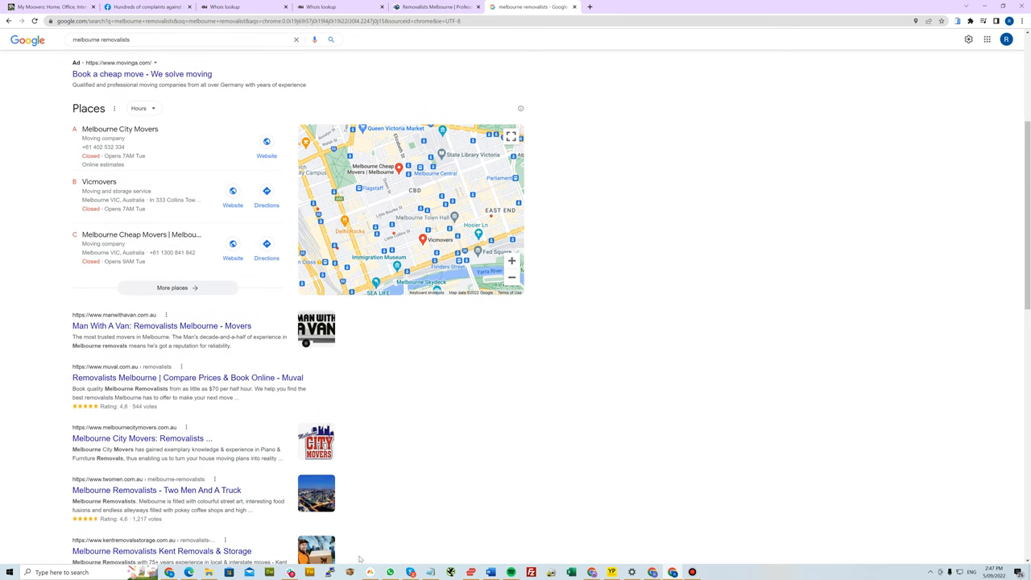
scroll(down, 3)
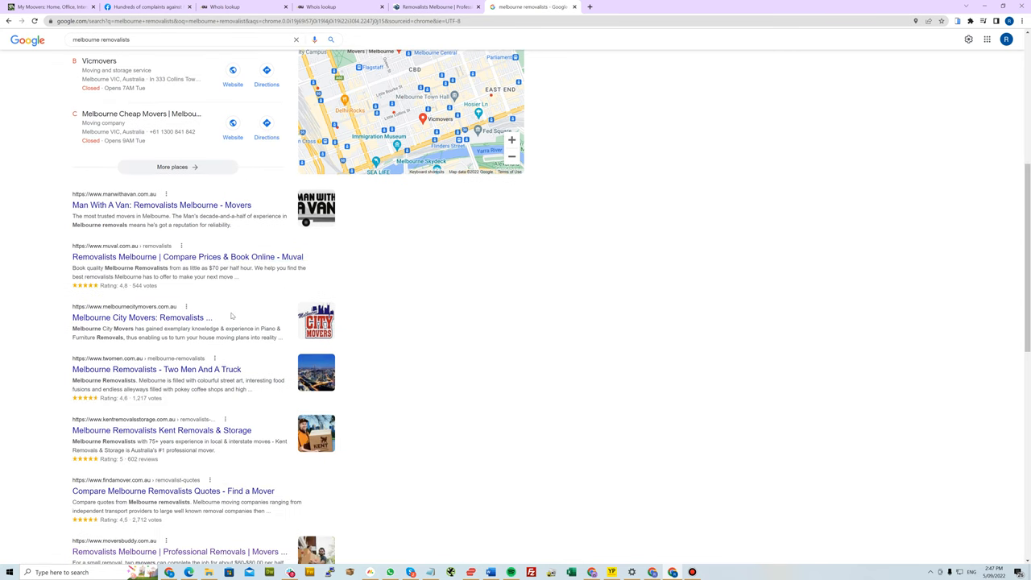
scroll(down, 3)
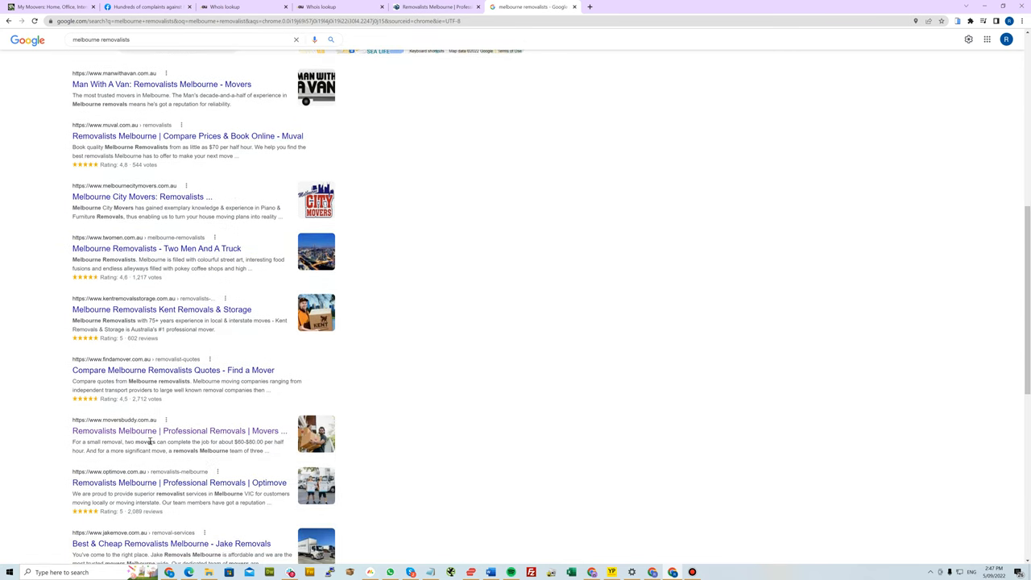
click(178, 432)
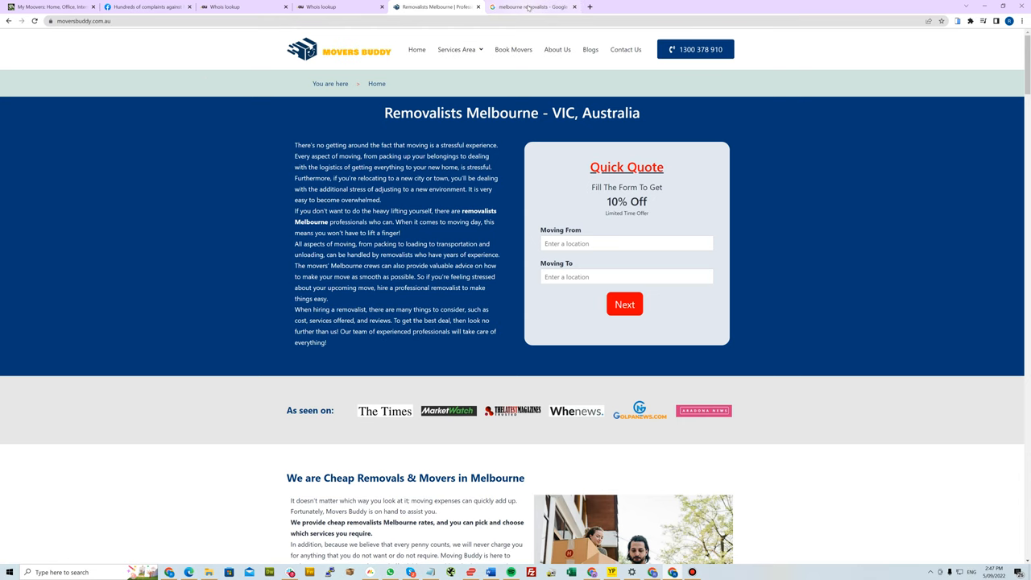
Read down the Movers Buddy homepage past services, How We Work, hours and testimonials to the footer
click(531, 6)
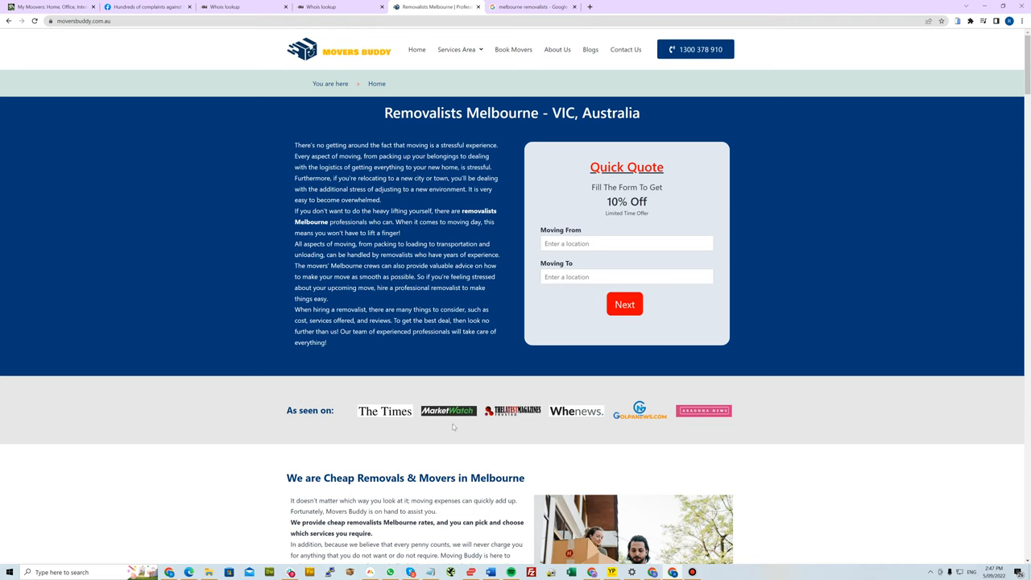
scroll(down, 3)
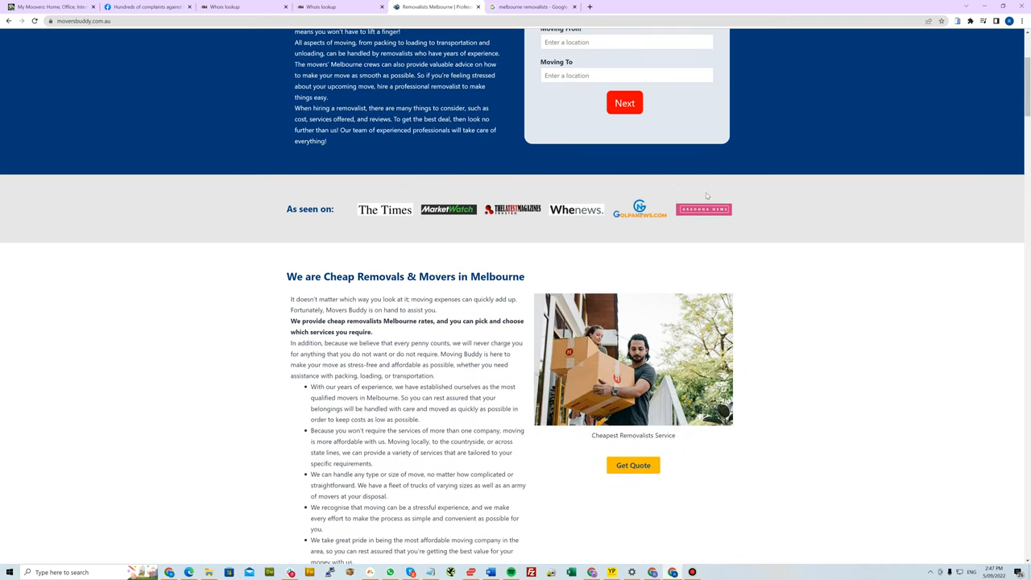
scroll(down, 3)
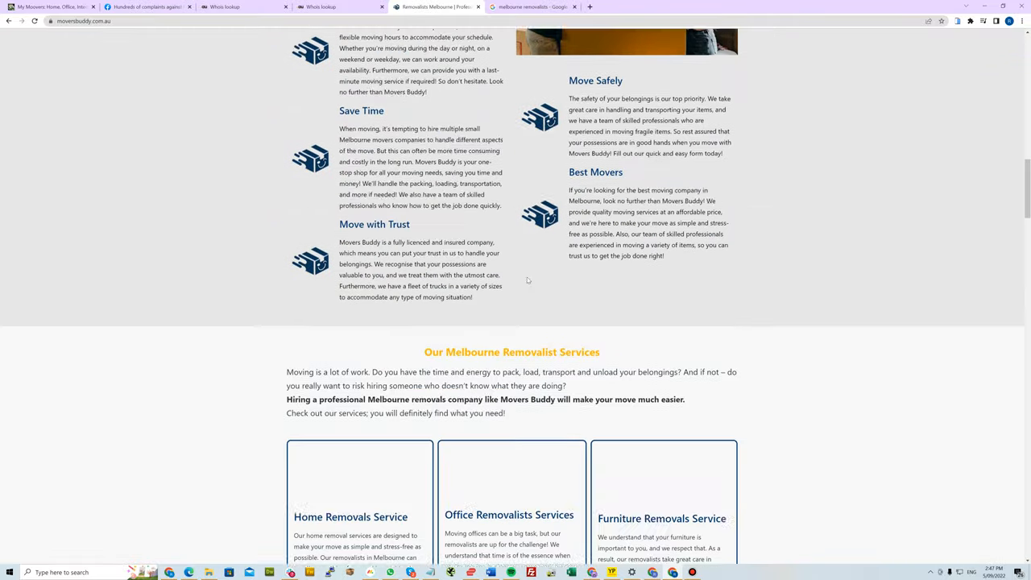
scroll(down, 3)
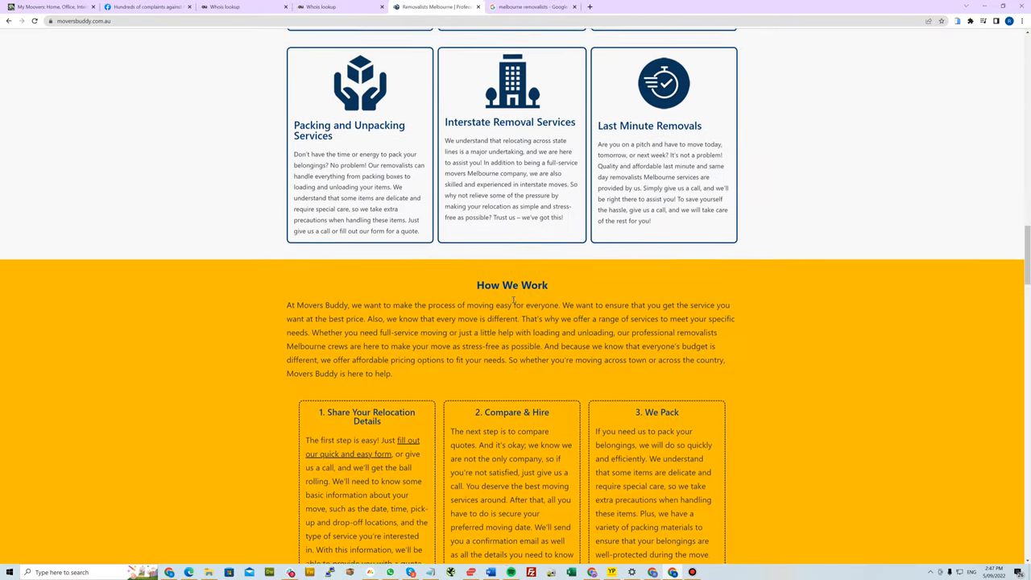
scroll(down, 3)
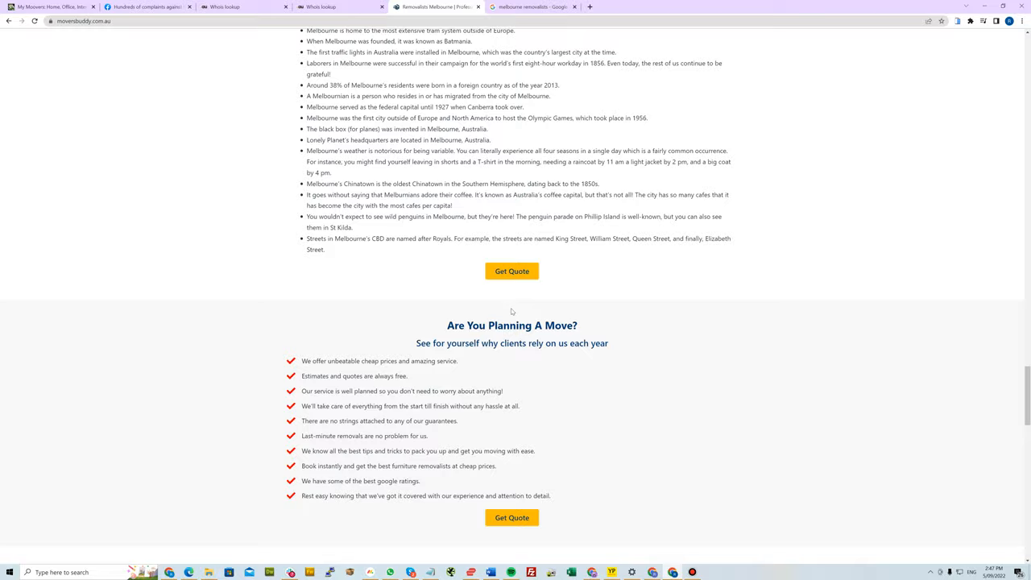
scroll(down, 3)
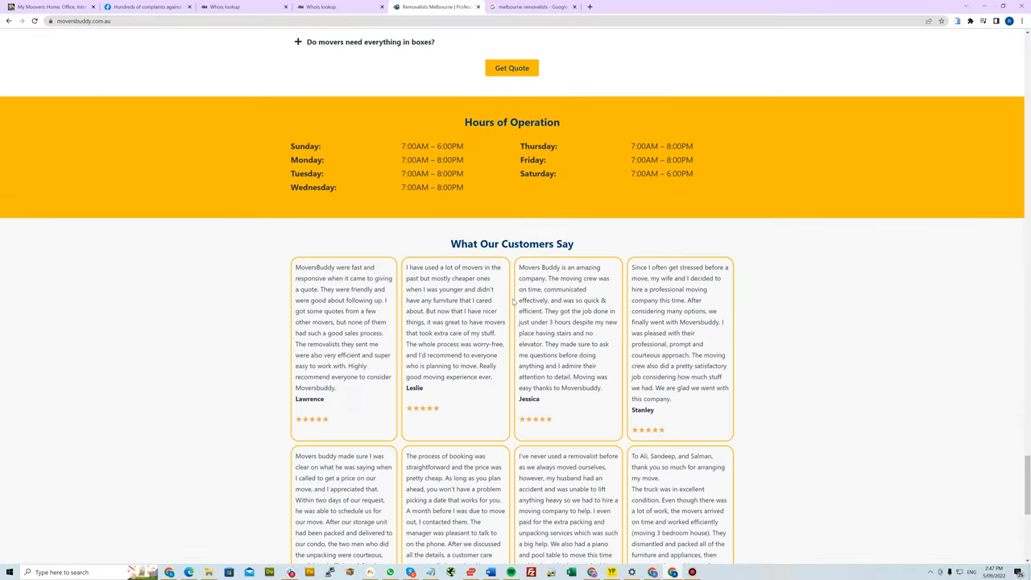
scroll(down, 3)
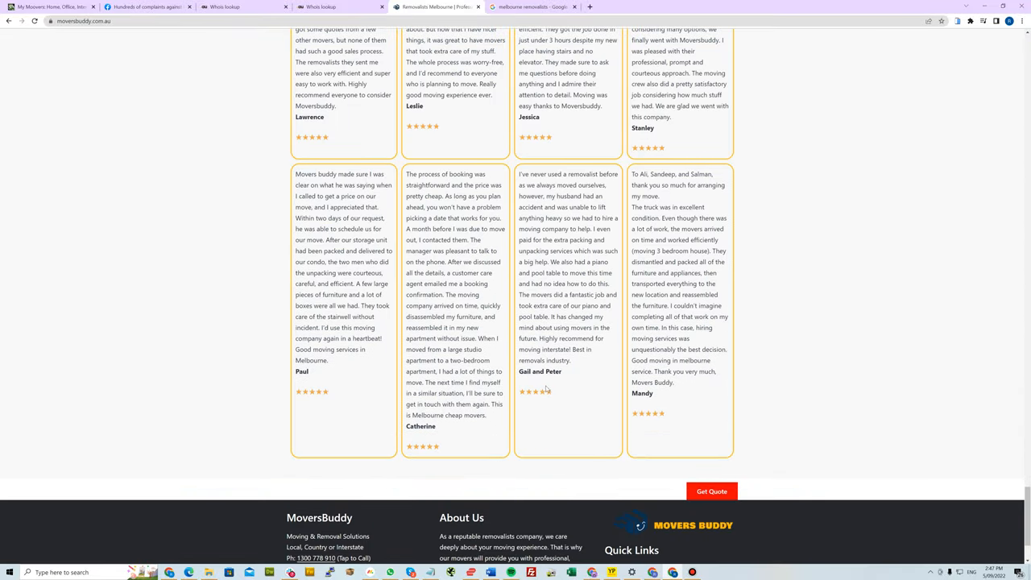
scroll(up, 3)
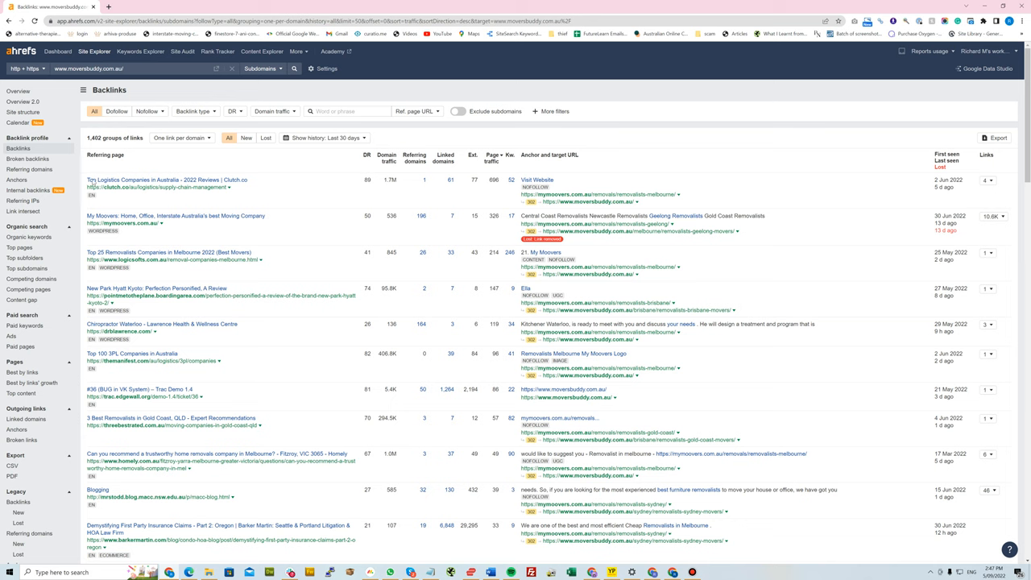
mouse_move(593, 195)
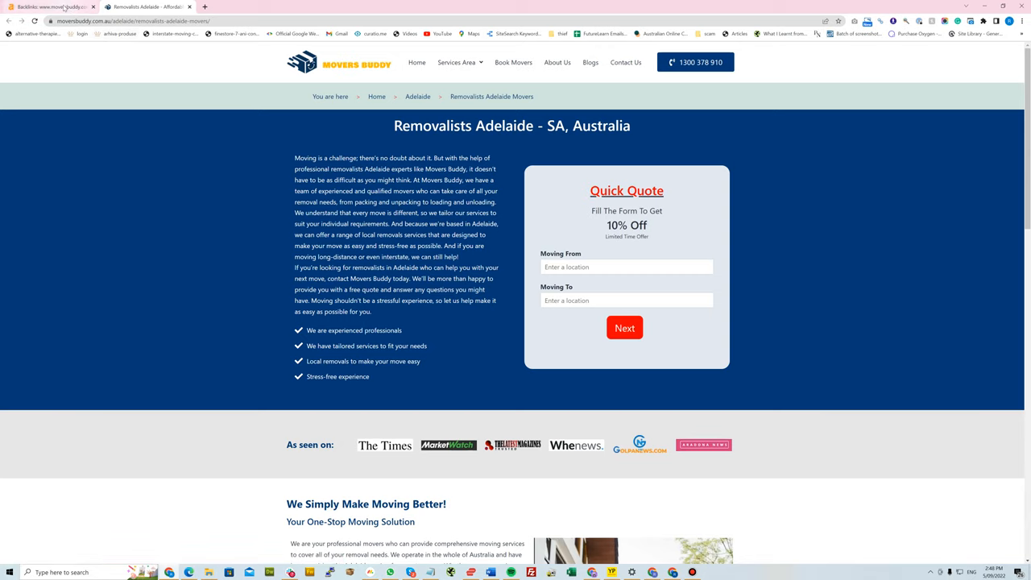
Return to the Ahrefs moversbuddy.com.au backlinks report showing redirected mymoovers.com.au links
click(52, 6)
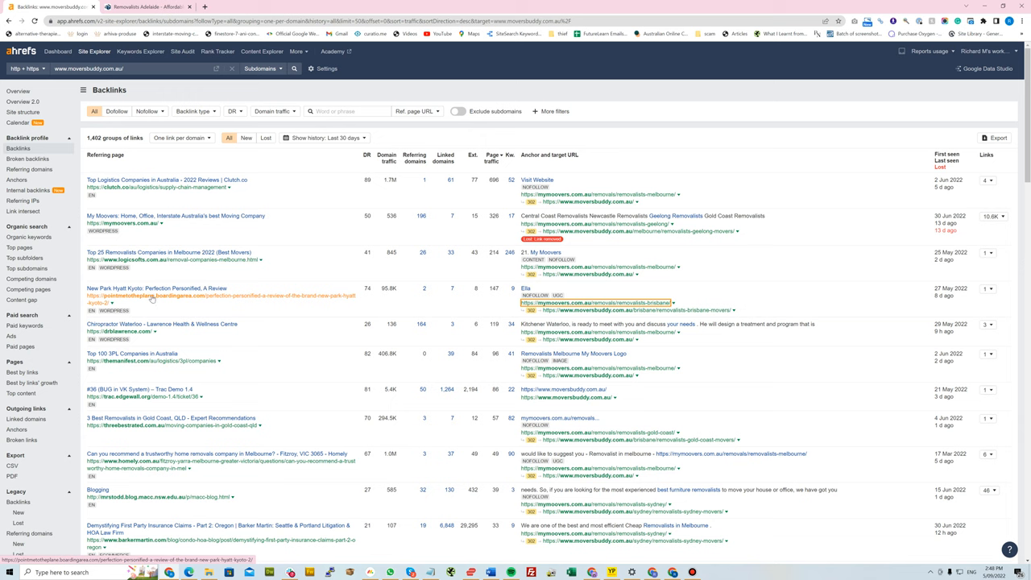
mouse_move(144, 303)
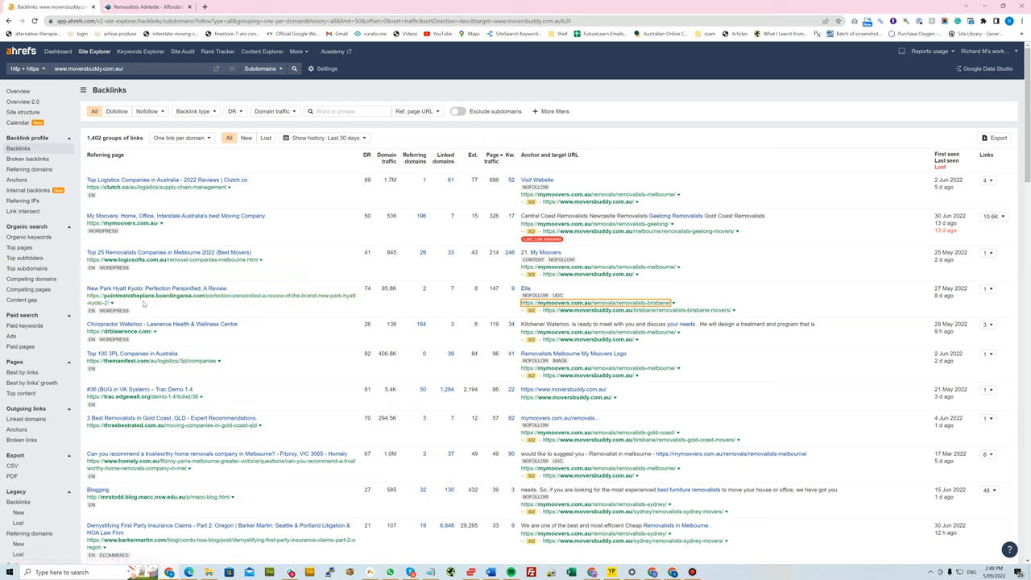
mouse_move(145, 296)
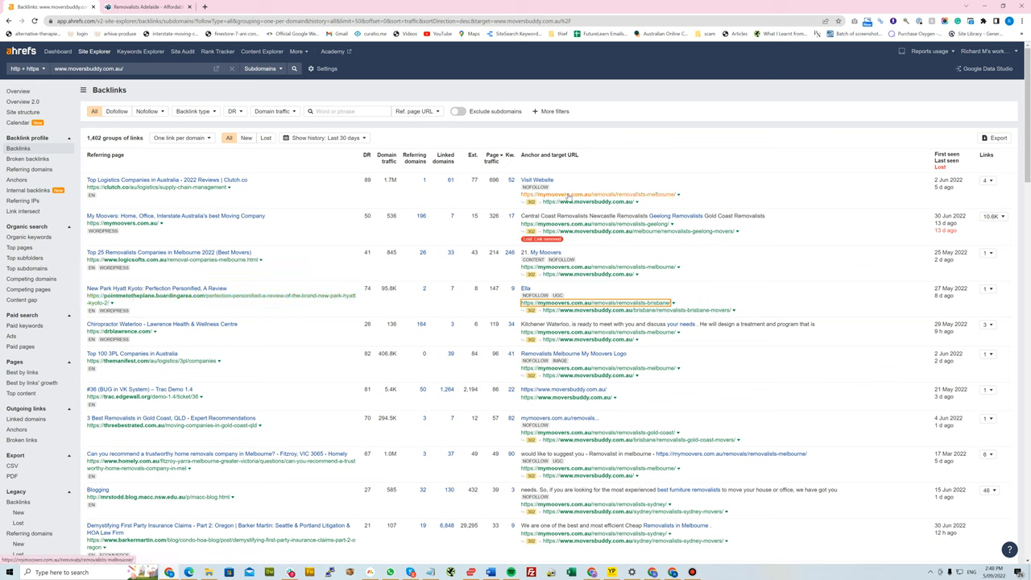
mouse_move(610, 314)
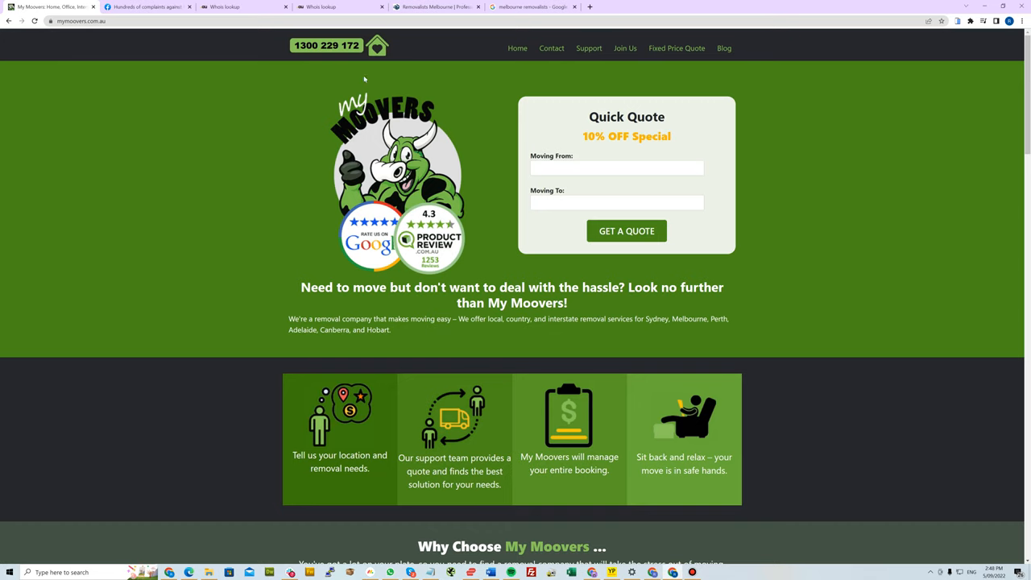
mouse_move(455, 309)
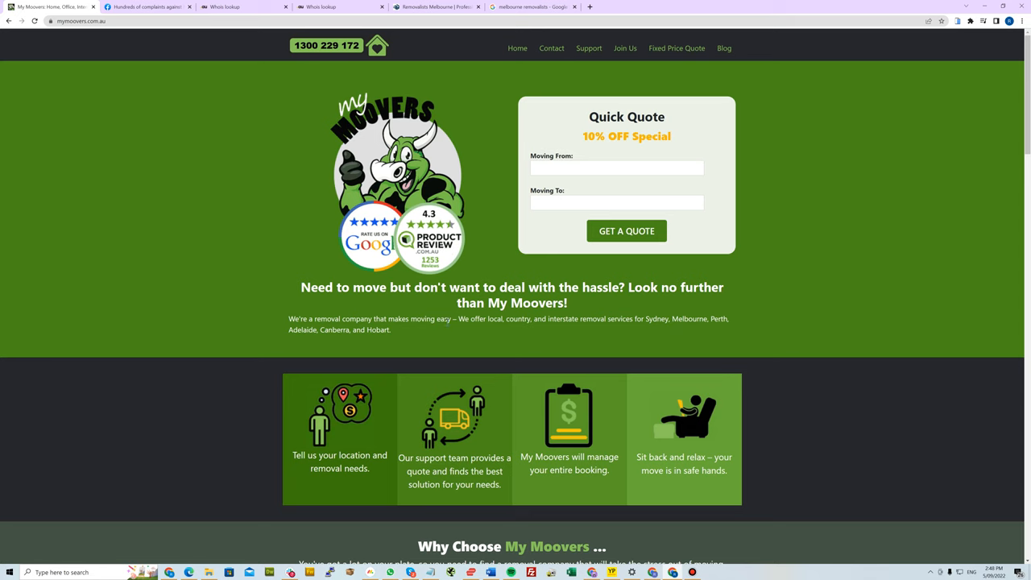
Revisit Movers Buddy, the Facebook complaints video, and finish on the Movers Buddy Removalists Melbourne page
click(438, 7)
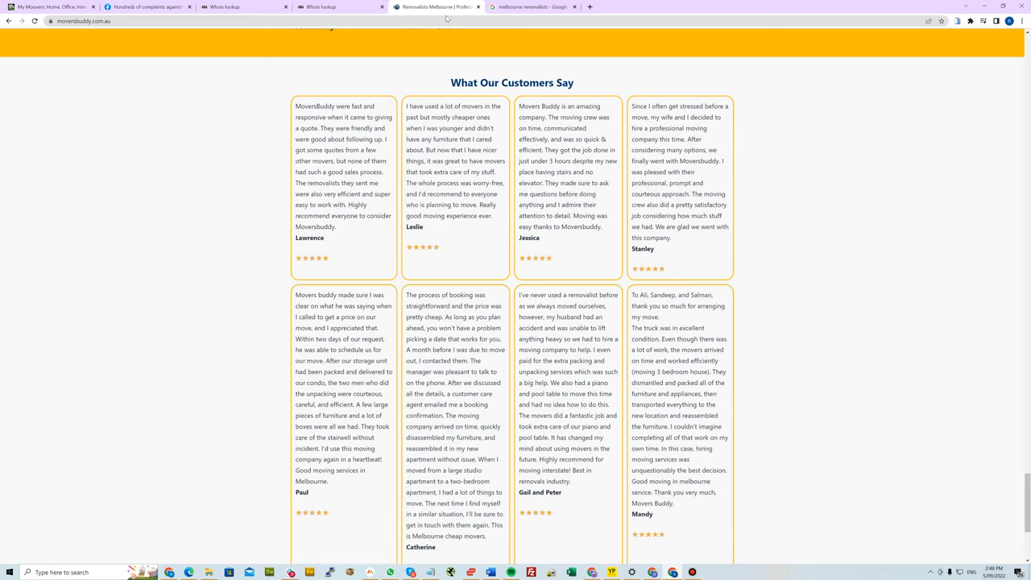
scroll(up, 3)
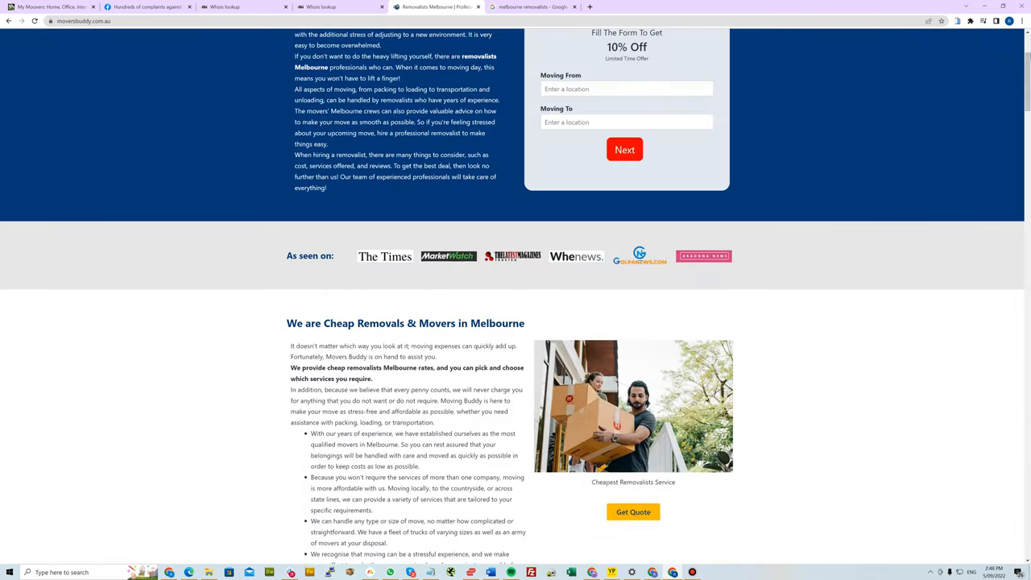
scroll(up, 3)
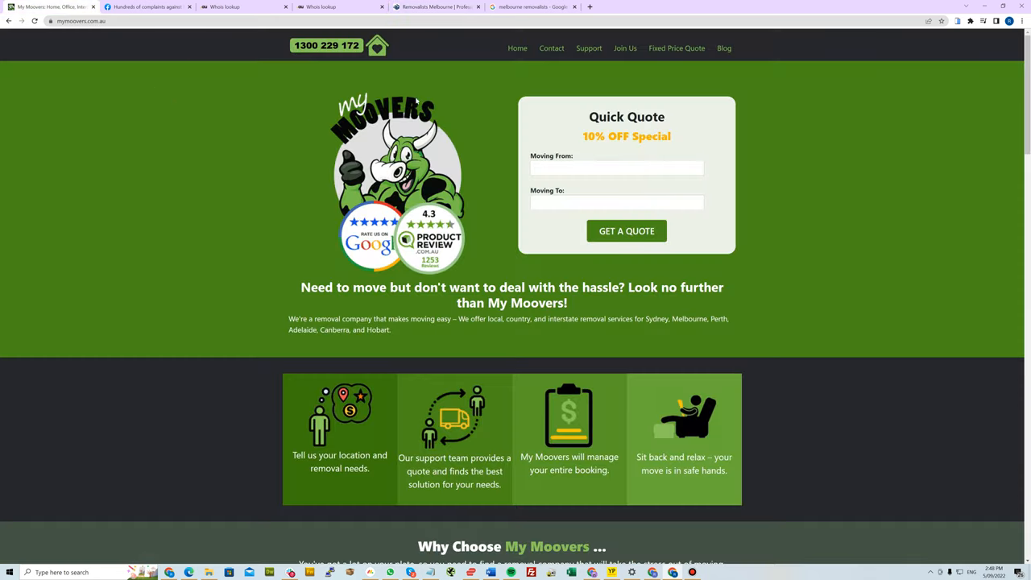
mouse_move(422, 40)
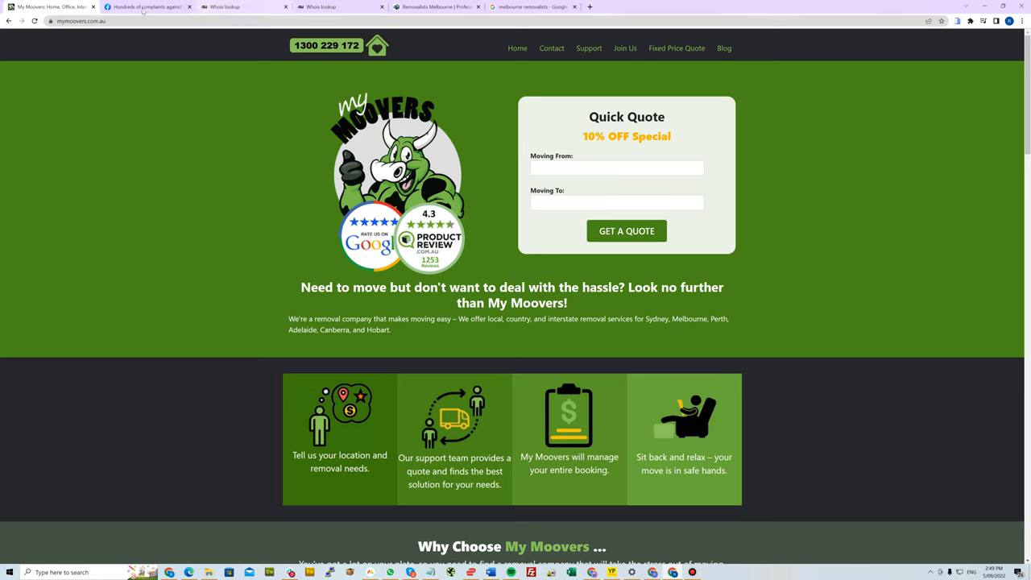
click(145, 6)
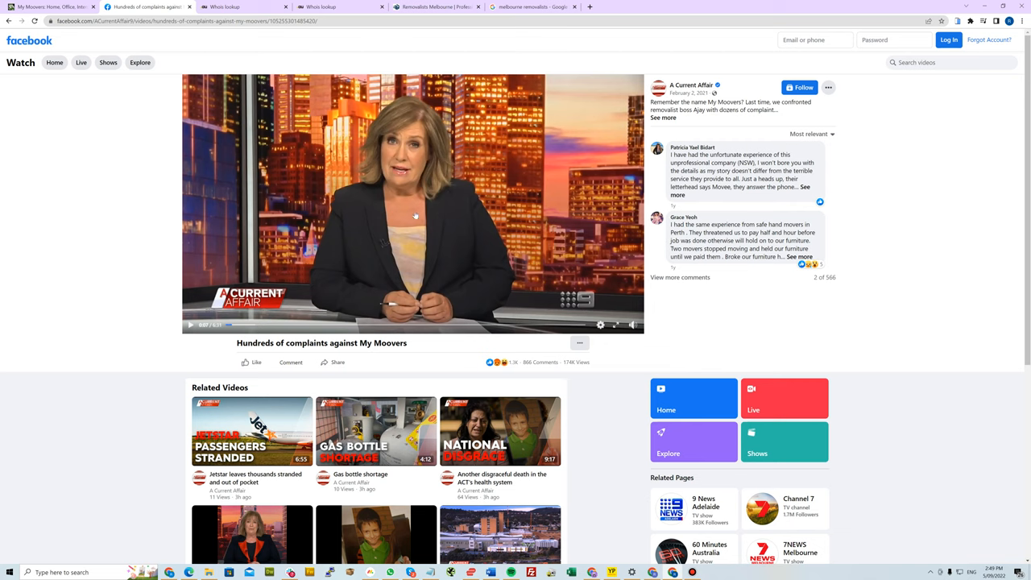
click(436, 6)
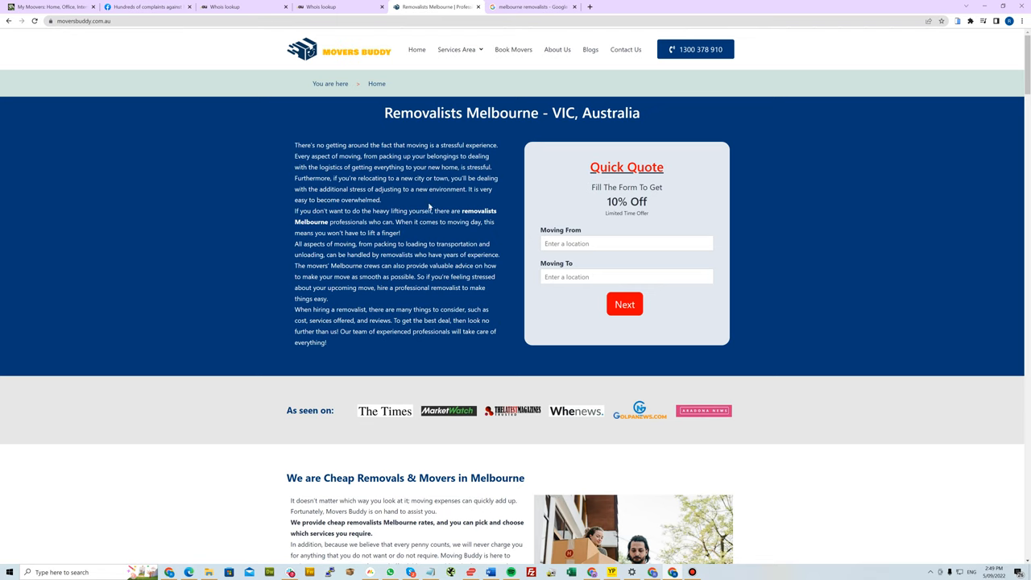
mouse_move(194, 217)
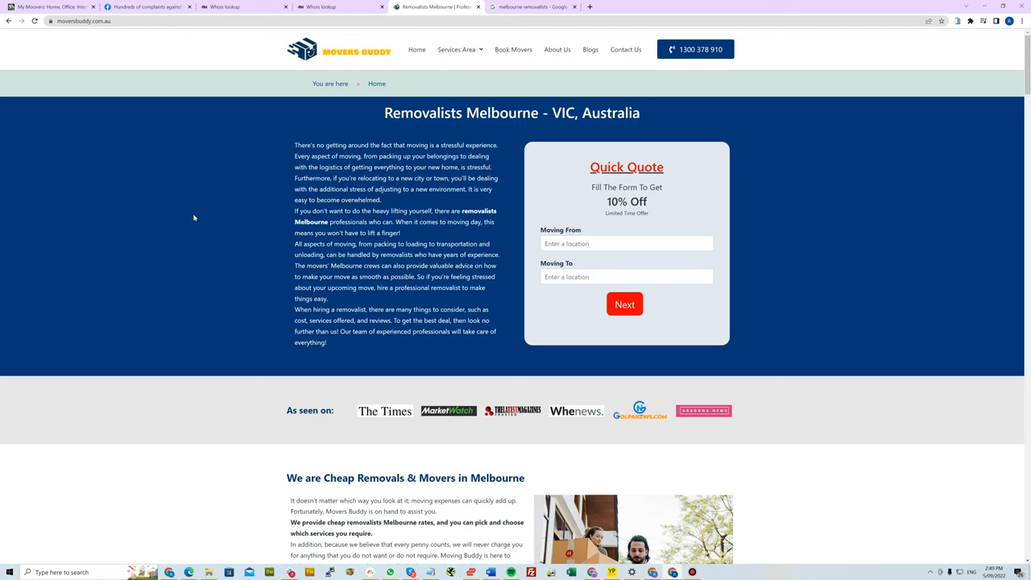